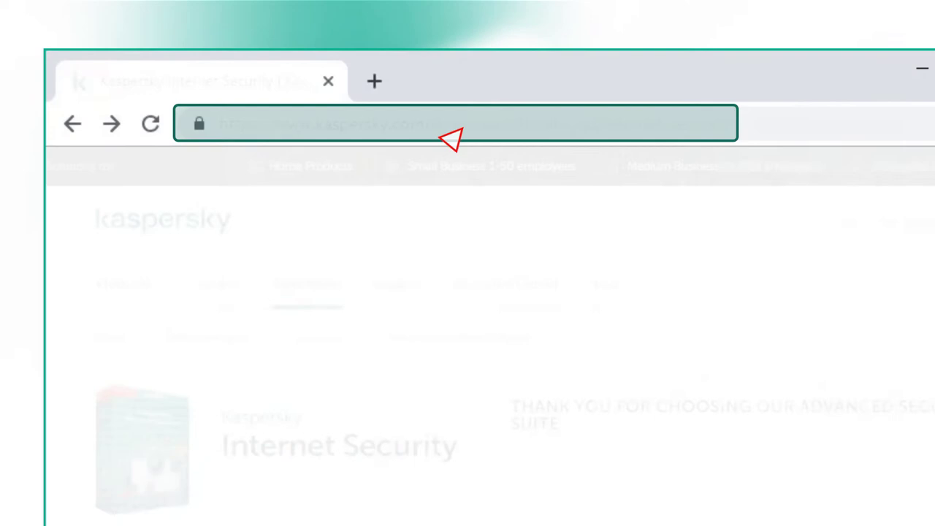
Go to kaspersky.com's Internet Security download page to get the installer
left_click(730, 383)
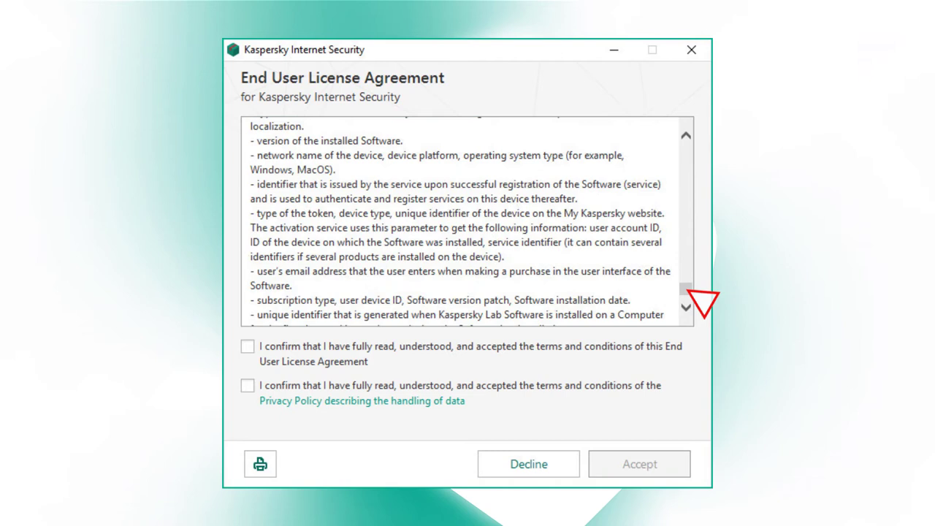
Accept the End User License Agreement and Privacy Policy in the installer
left_click(248, 384)
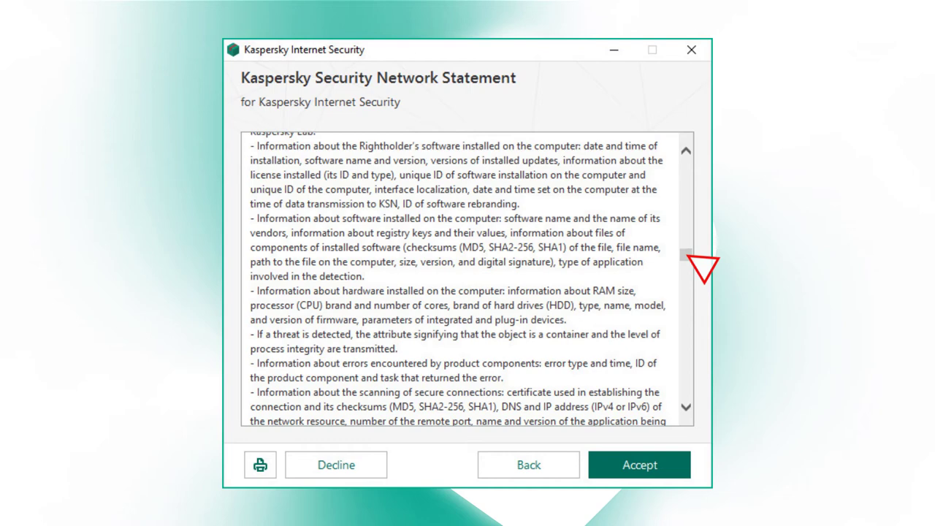
Accept both the Kaspersky Security Network statement and the marketing data-processing statement
scroll("down", 3)
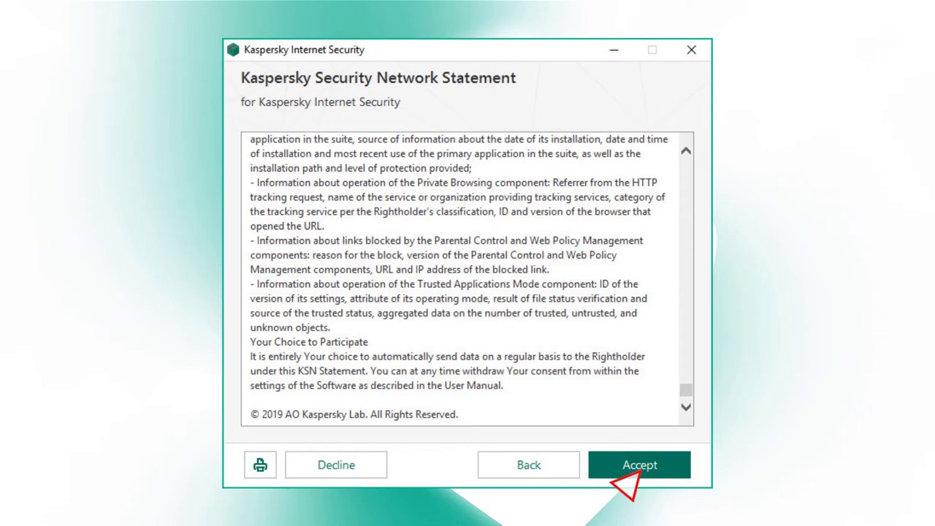
left_click(638, 464)
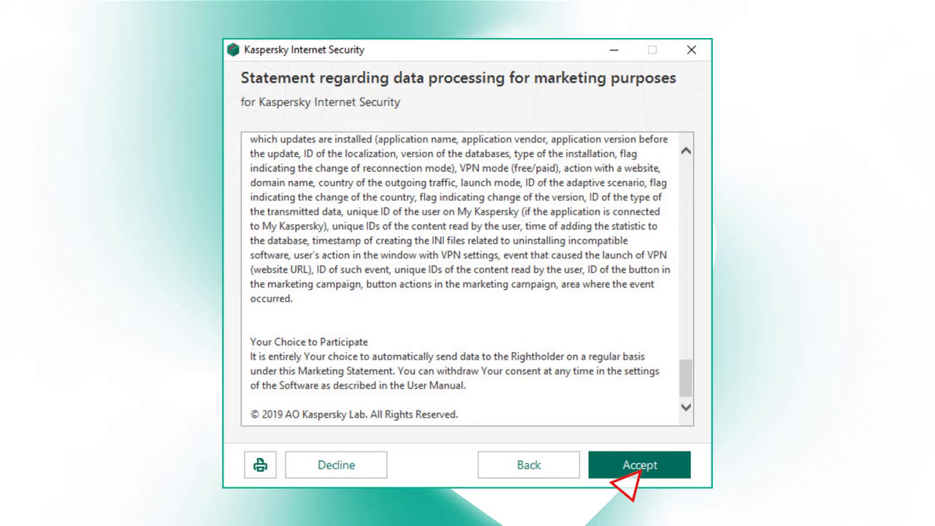
left_click(639, 464)
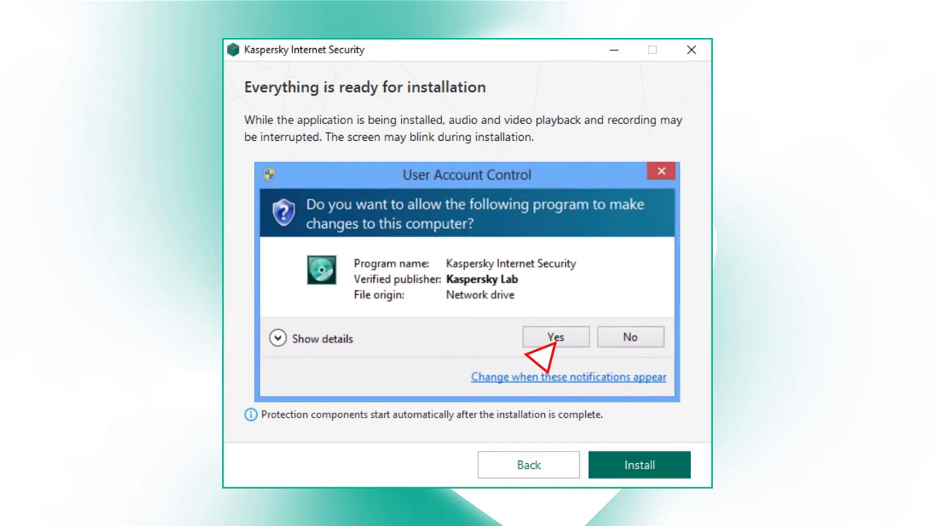
Start the installation and allow the installer to change the computer
left_click(555, 336)
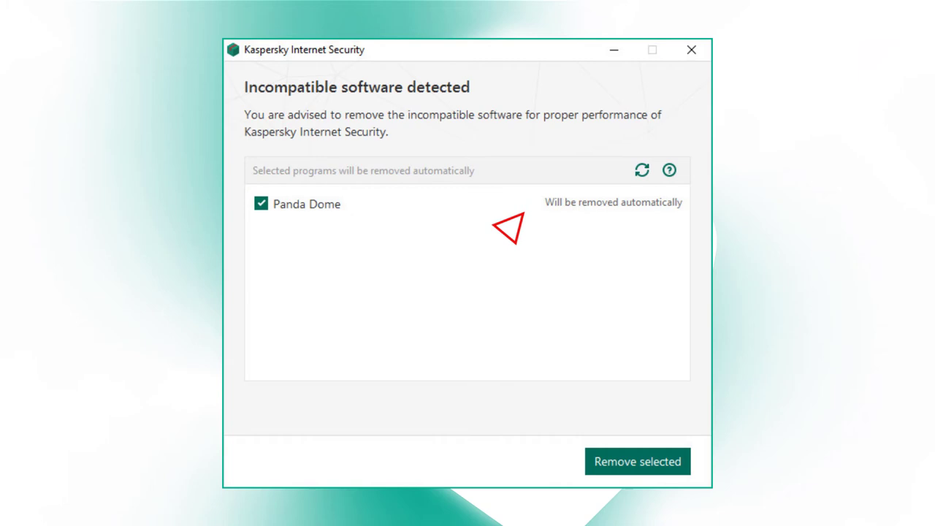
Remove the incompatible Panda Dome, then finish installing to reach the Activation window
left_click(636, 460)
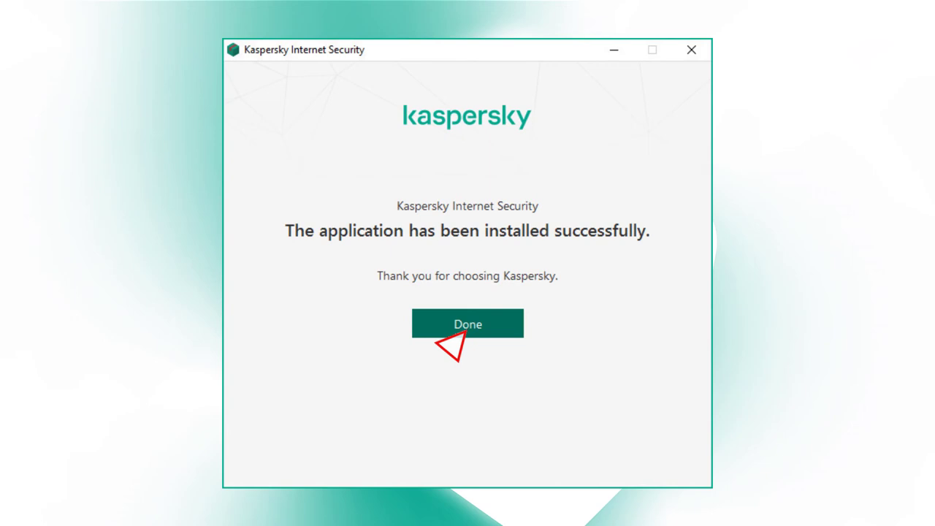
left_click(467, 323)
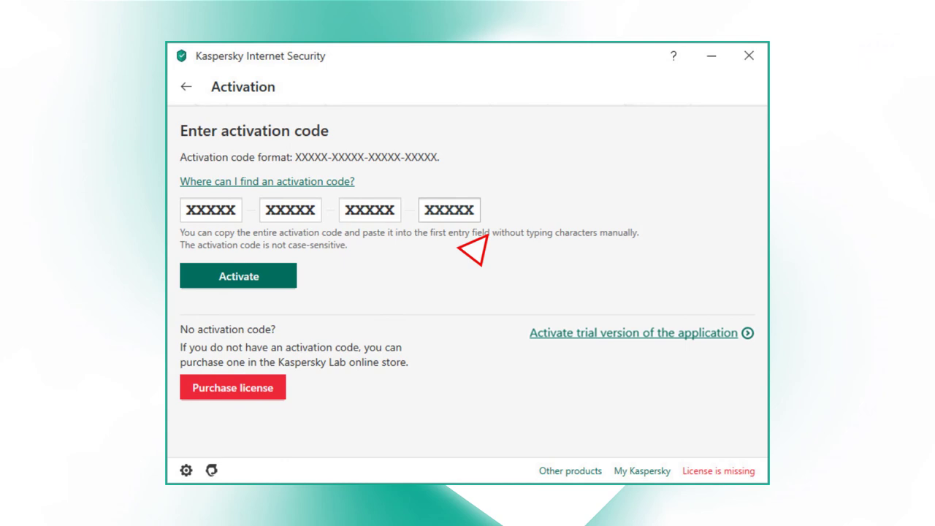